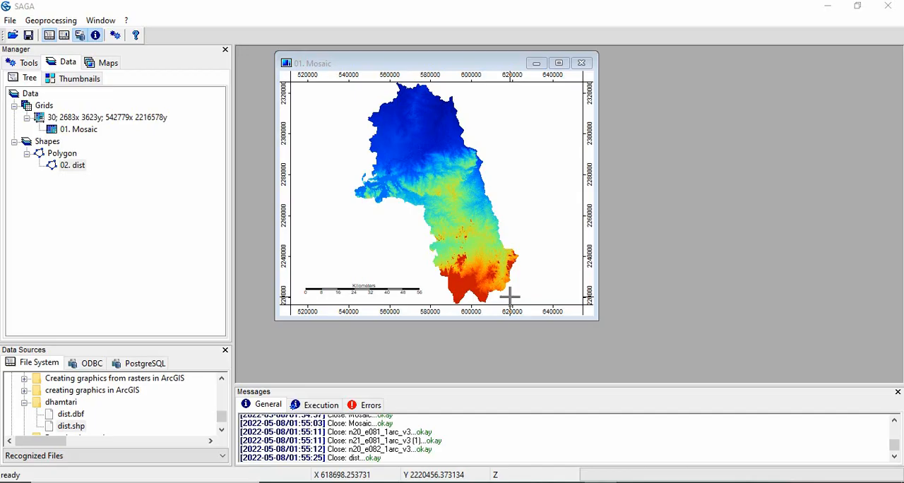
{"action": "mouse_move", "coordinate": [511, 293]}
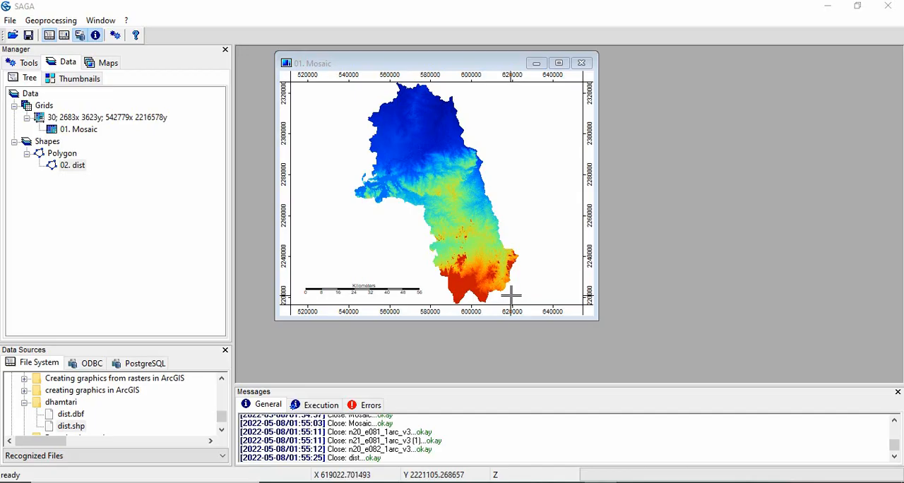
{"action": "mouse_move", "coordinate": [512, 293]}
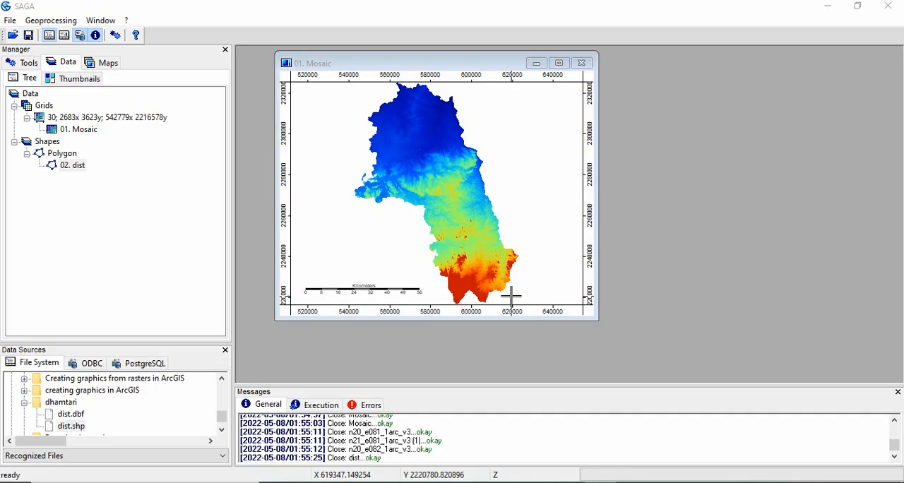
- Show the Tools list to reach Terrain Analysis › Compound Analyses › Basic Terrain Analysis
{"action": "left_click", "coordinate": [558, 63]}
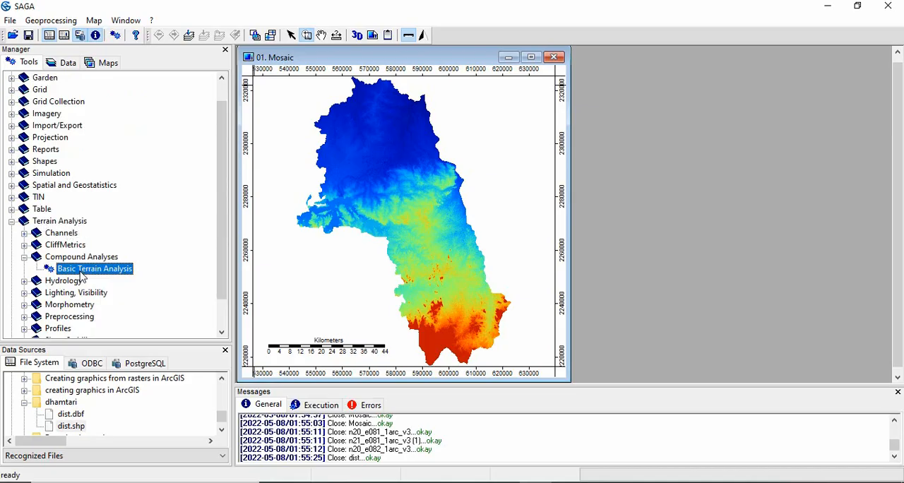
{"action": "mouse_move", "coordinate": [101, 277]}
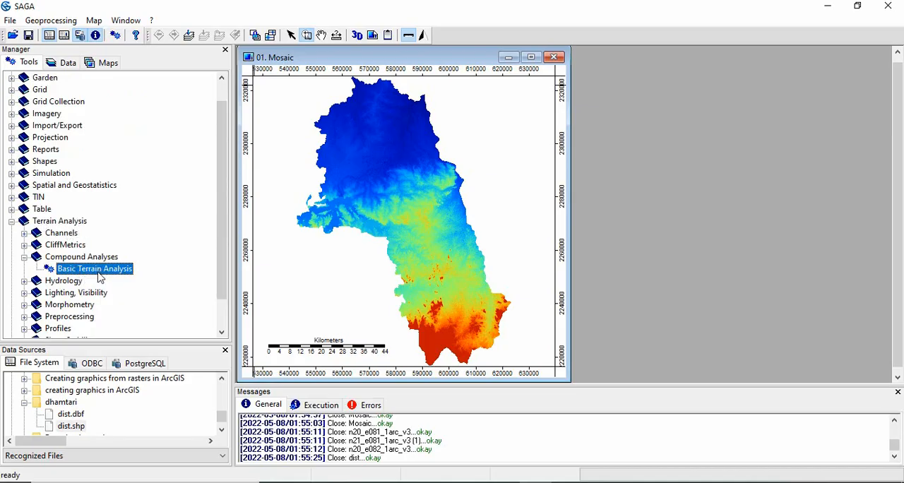
- Bring up Basic Terrain Analysis with 01. Mosaic as Elevation and all outputs left at <create>
{"action": "double_click", "coordinate": [94, 269]}
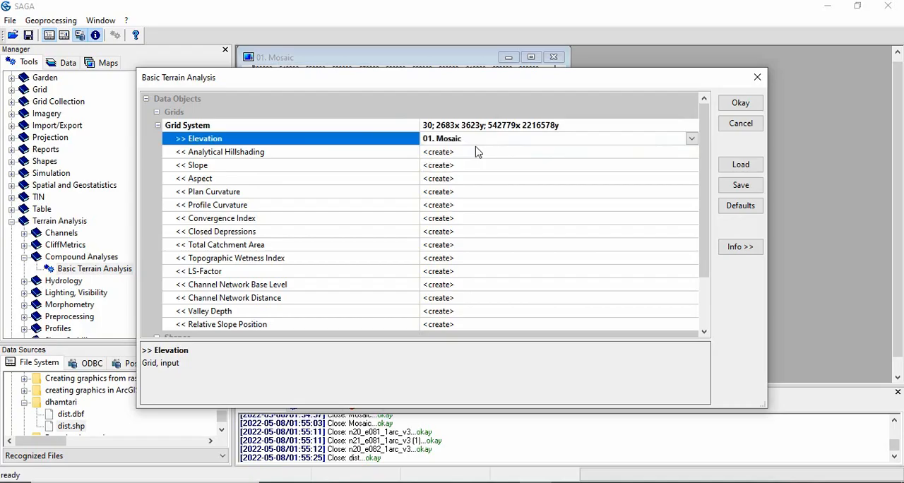
{"action": "mouse_move", "coordinate": [268, 156]}
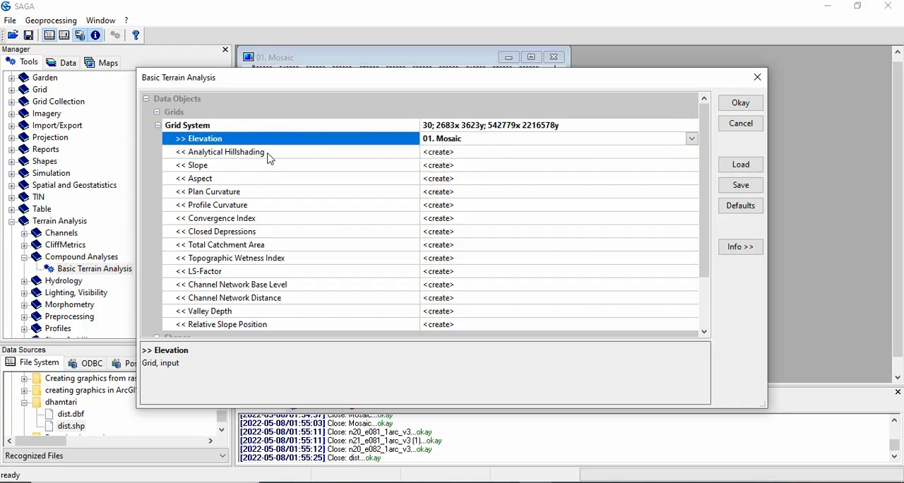
{"action": "mouse_move", "coordinate": [261, 170]}
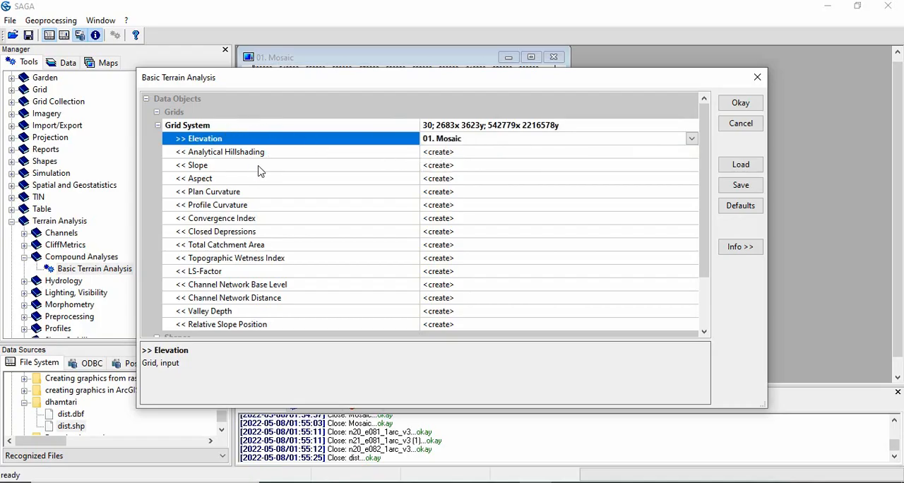
{"action": "mouse_move", "coordinate": [277, 217]}
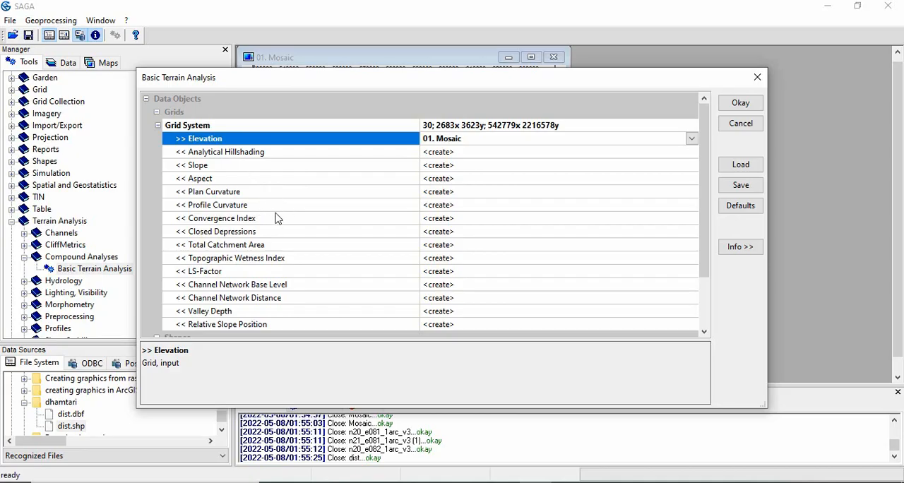
{"action": "mouse_move", "coordinate": [267, 234]}
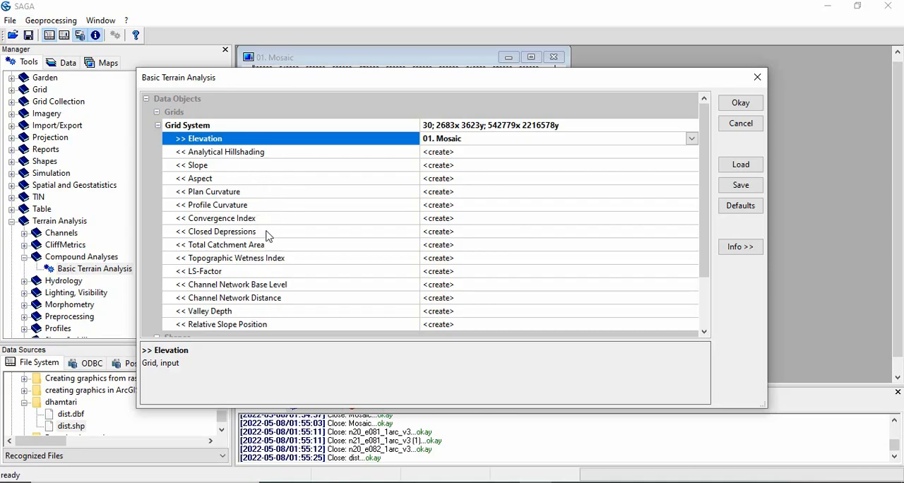
{"action": "mouse_move", "coordinate": [317, 270]}
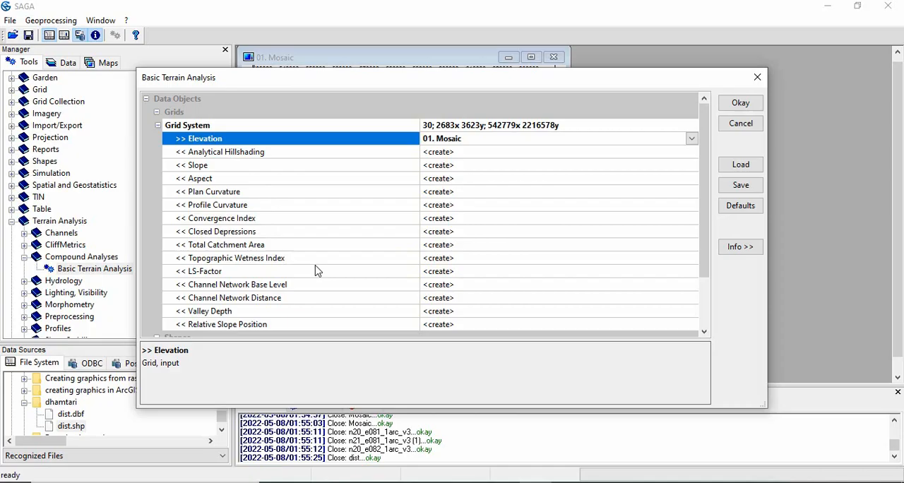
{"action": "mouse_move", "coordinate": [272, 277]}
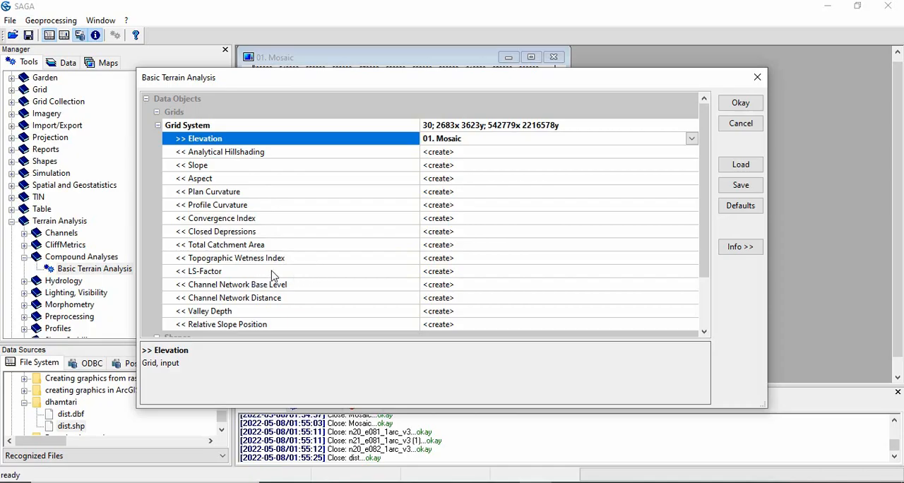
{"action": "mouse_move", "coordinate": [303, 294]}
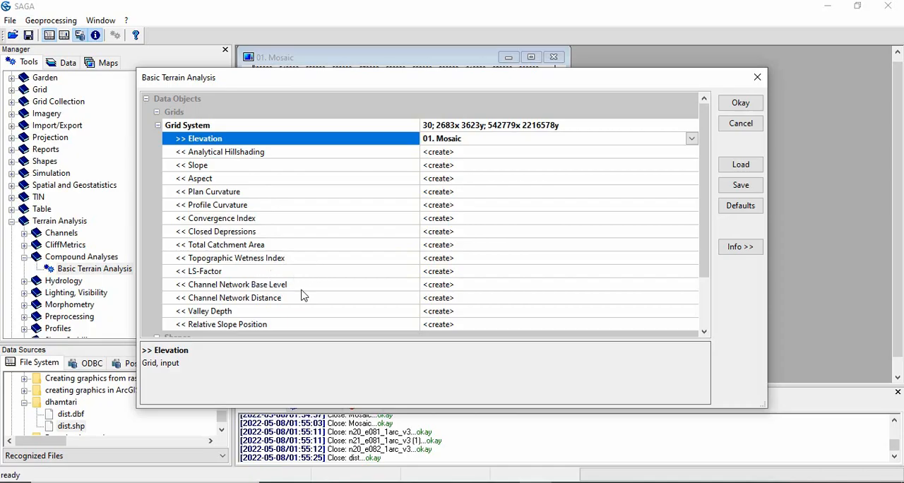
{"action": "mouse_move", "coordinate": [309, 297]}
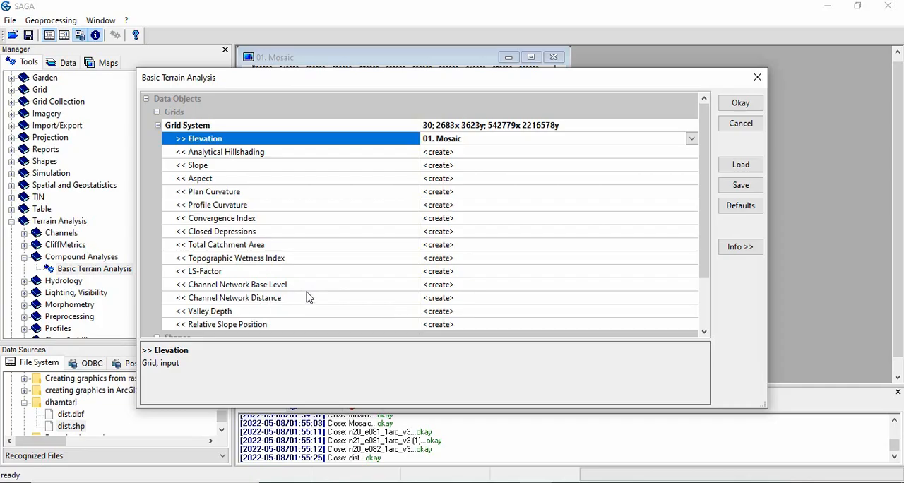
{"action": "scroll", "scroll_direction": "down", "scroll_amount": 3}
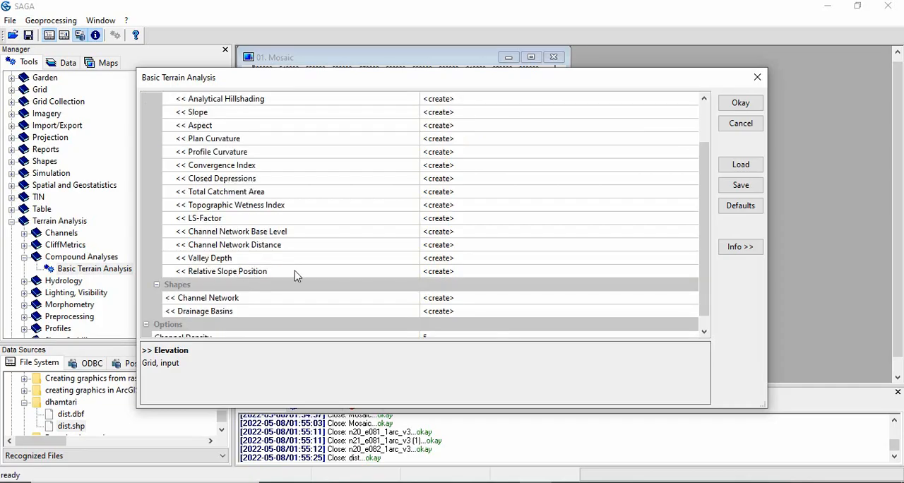
{"action": "scroll", "scroll_direction": "down", "scroll_amount": 3}
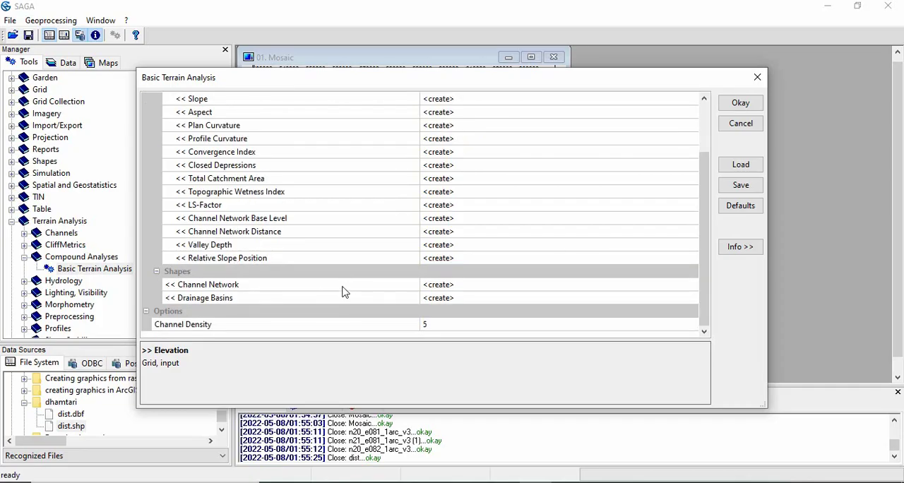
{"action": "mouse_move", "coordinate": [223, 283]}
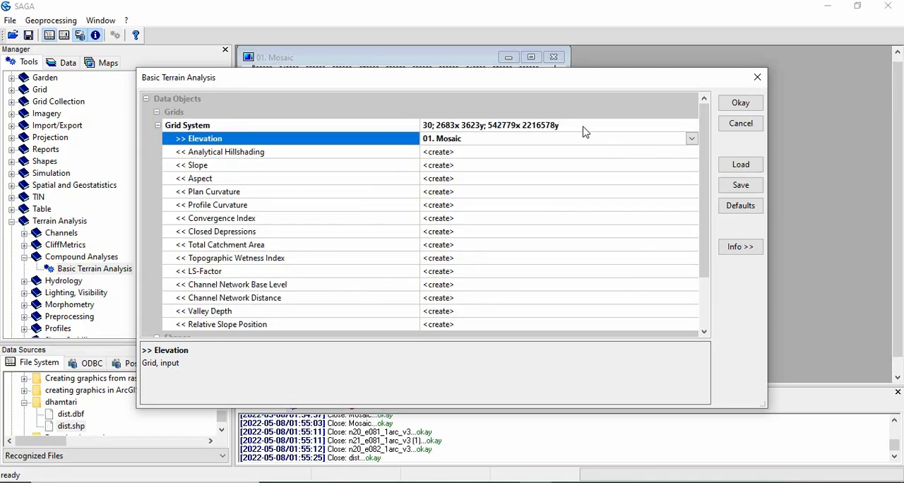
{"action": "mouse_move", "coordinate": [551, 151]}
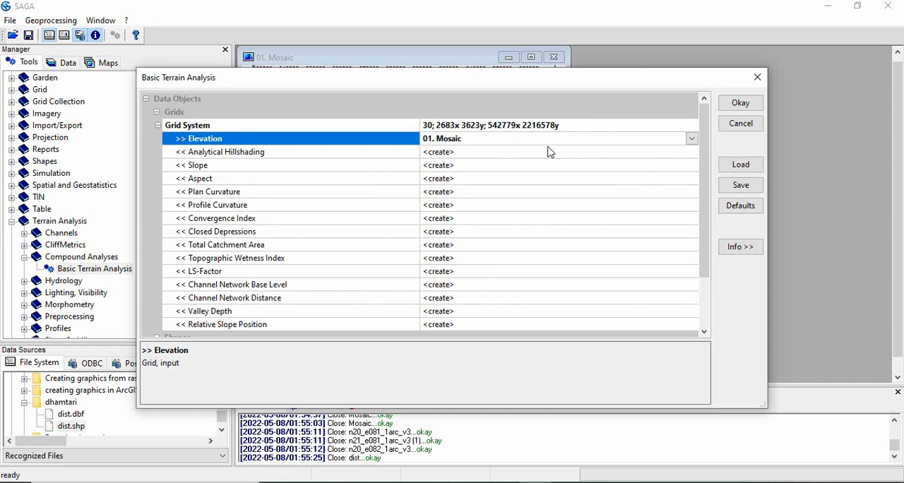
{"action": "mouse_move", "coordinate": [589, 104]}
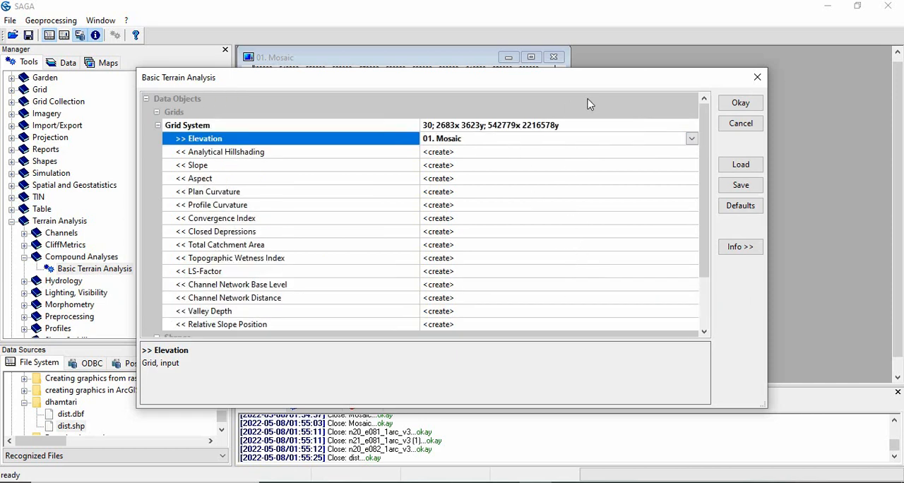
- Run Basic Terrain Analysis on the Mosaic DEM and show the resulting grids in the Data list
{"action": "left_click", "coordinate": [741, 103]}
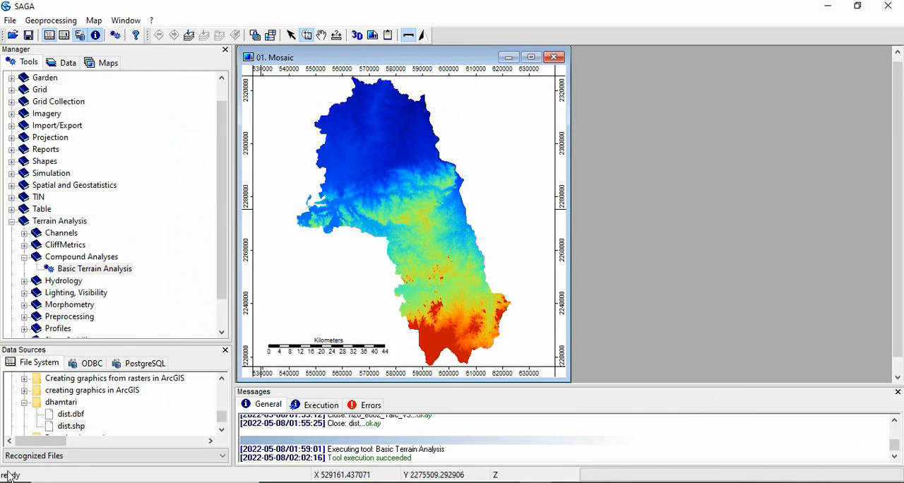
{"action": "left_click", "coordinate": [68, 62]}
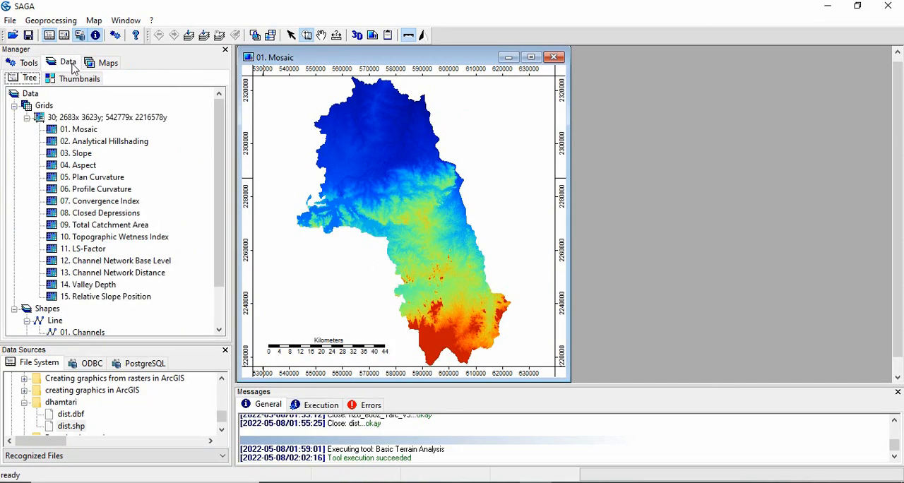
{"action": "mouse_move", "coordinate": [110, 303]}
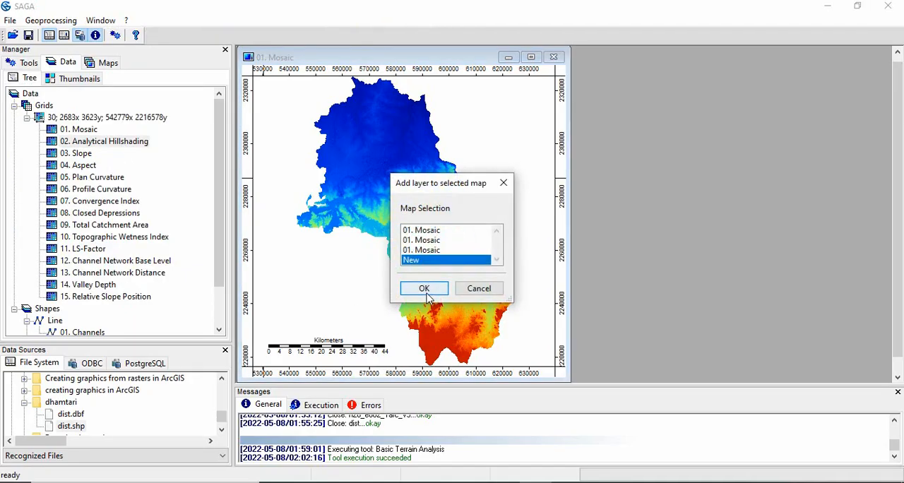
- Display Analytical Hillshading, Slope and Valley Depth in new maps, enlarging the Slope map
{"action": "left_click", "coordinate": [424, 288]}
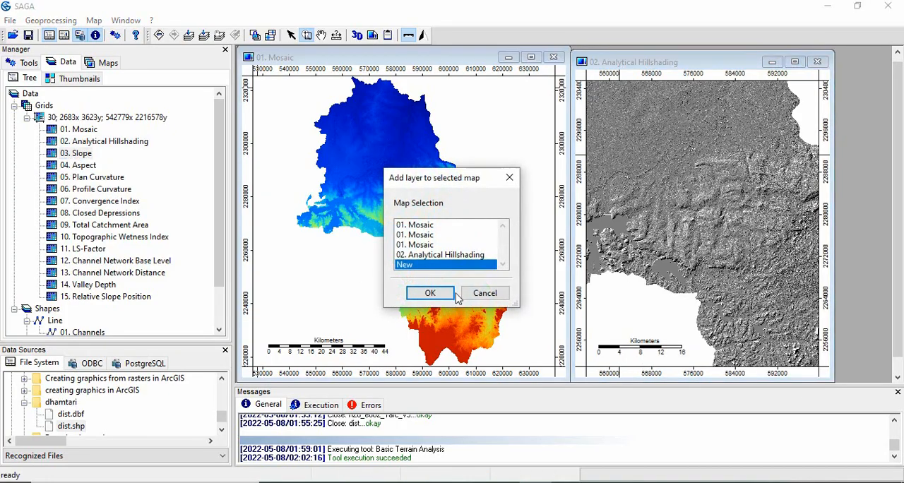
{"action": "left_click", "coordinate": [429, 292]}
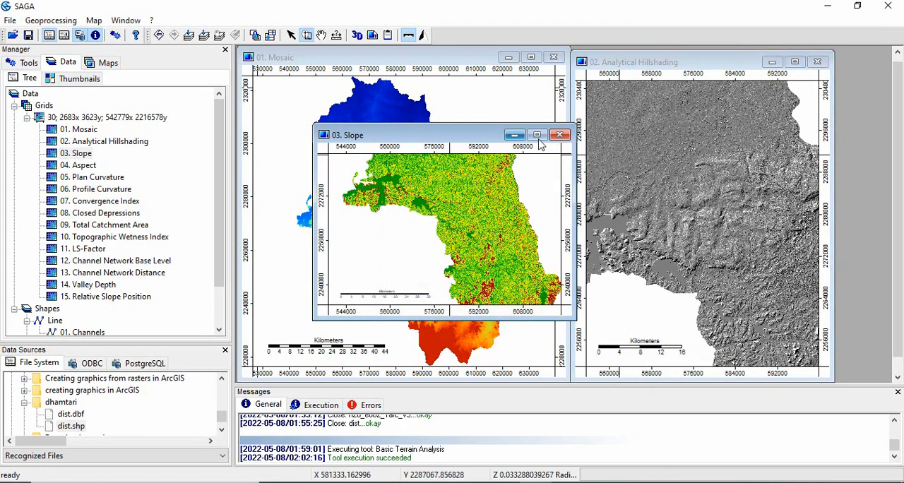
{"action": "left_click", "coordinate": [537, 134]}
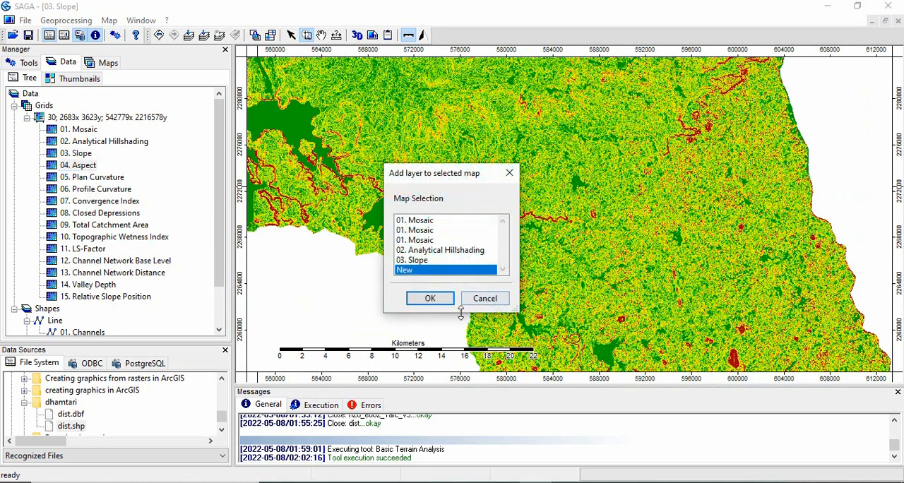
{"action": "left_click", "coordinate": [431, 299]}
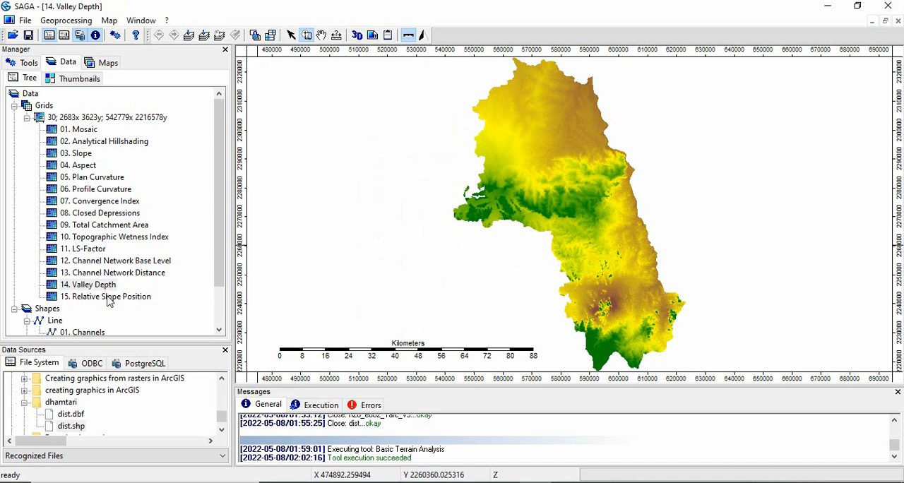
- Display Relative Slope Position, Topographic Wetness Index and LS-Factor grids as maps
{"action": "double_click", "coordinate": [113, 296]}
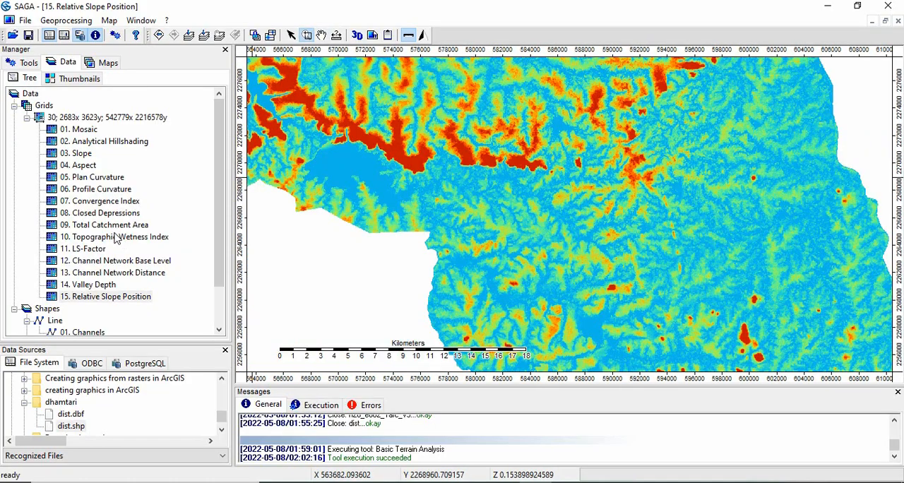
{"action": "double_click", "coordinate": [117, 236]}
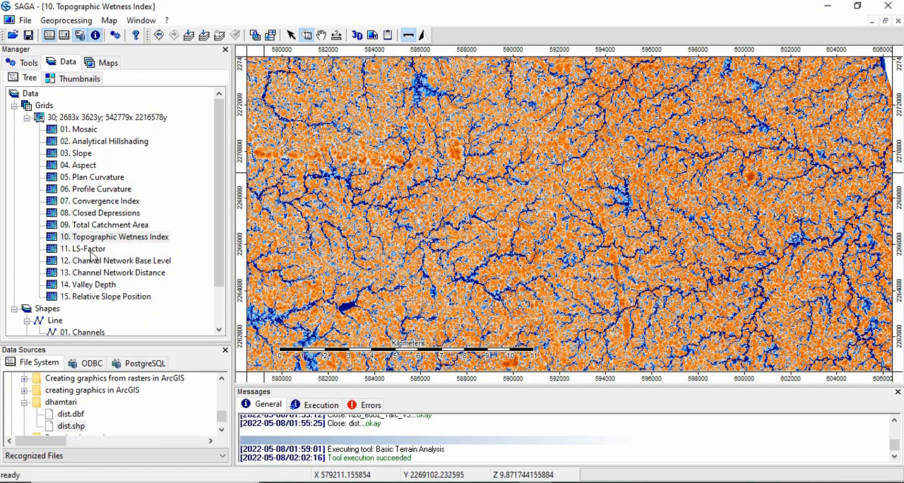
{"action": "double_click", "coordinate": [83, 249]}
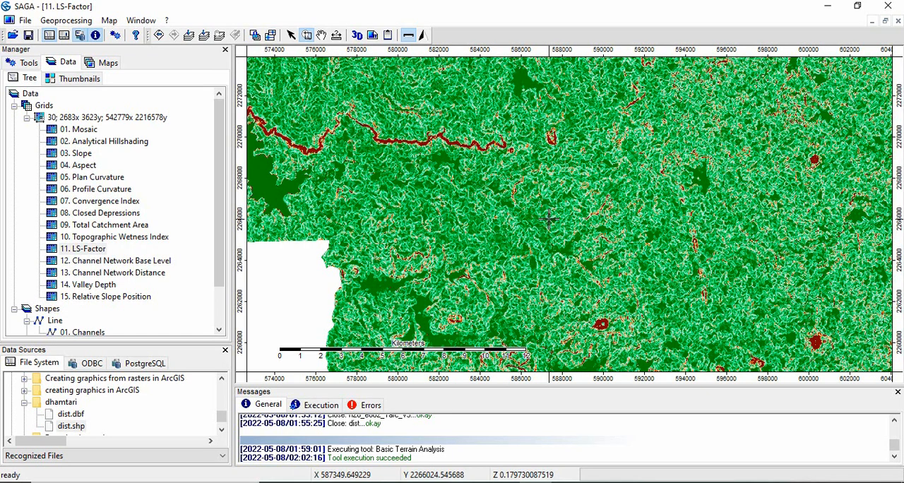
{"action": "scroll", "scroll_direction": "down", "scroll_amount": 3}
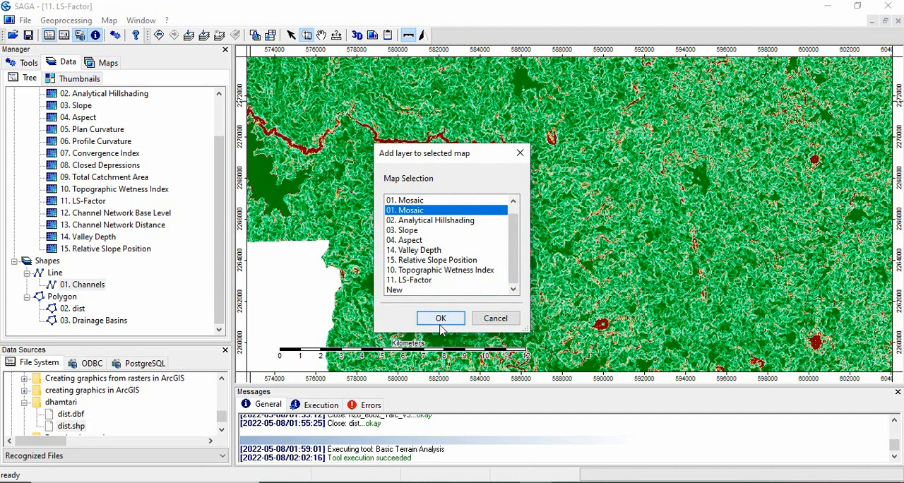
- Add the LS-Factor grid to the existing 01. Mosaic map
{"action": "left_click", "coordinate": [440, 318]}
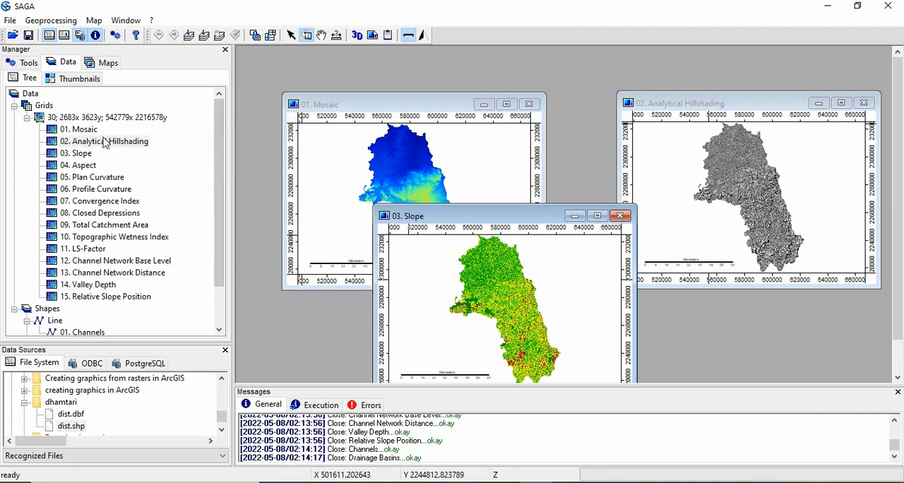
- Save the Relative Slope Position grid as a TIF in the dhamtari folder; the save fails
{"action": "right_click", "coordinate": [104, 141]}
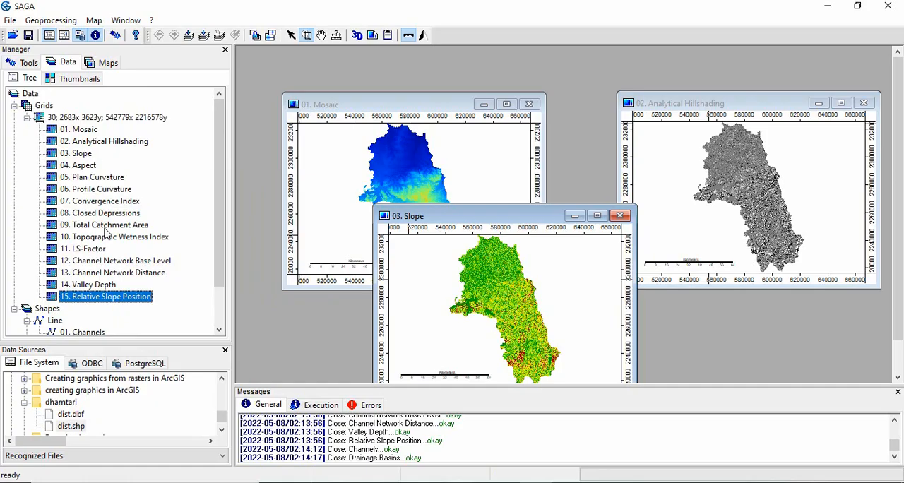
{"action": "right_click", "coordinate": [92, 284]}
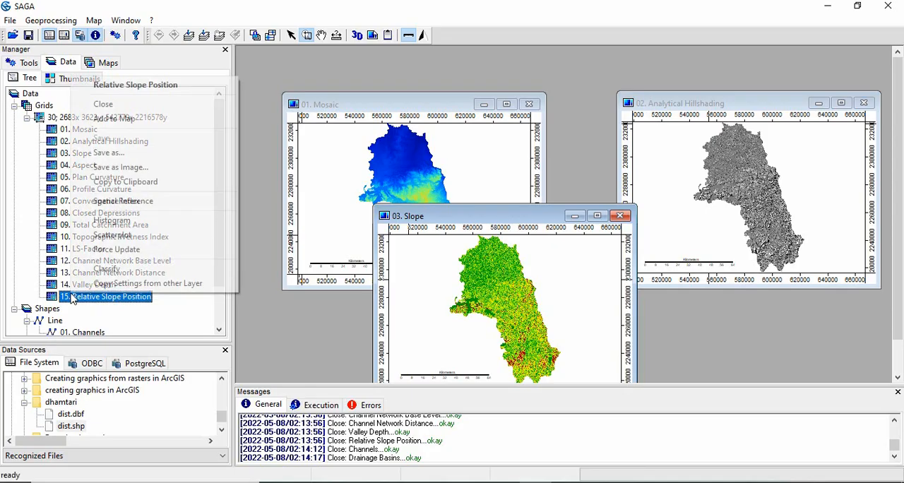
{"action": "left_click", "coordinate": [118, 152]}
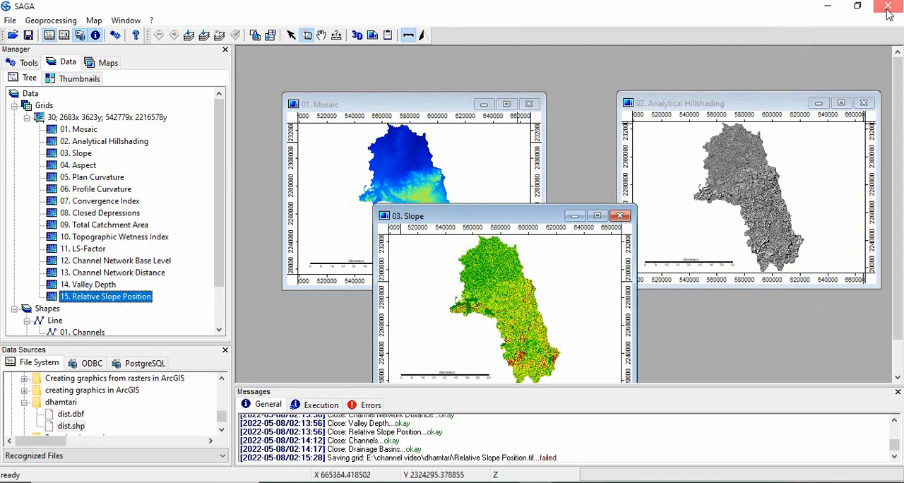
- Quit SAGA GIS and confirm the exit so the project saves and modified data is listed
{"action": "left_click", "coordinate": [888, 8]}
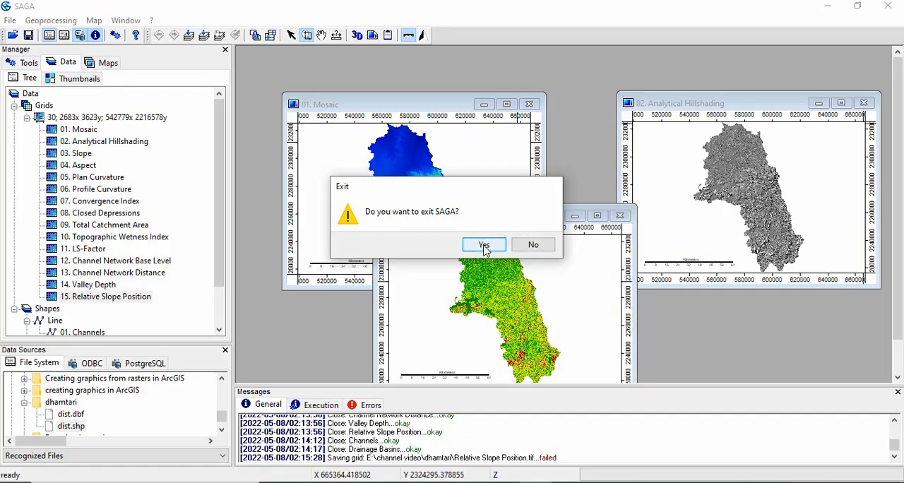
{"action": "left_click", "coordinate": [484, 244]}
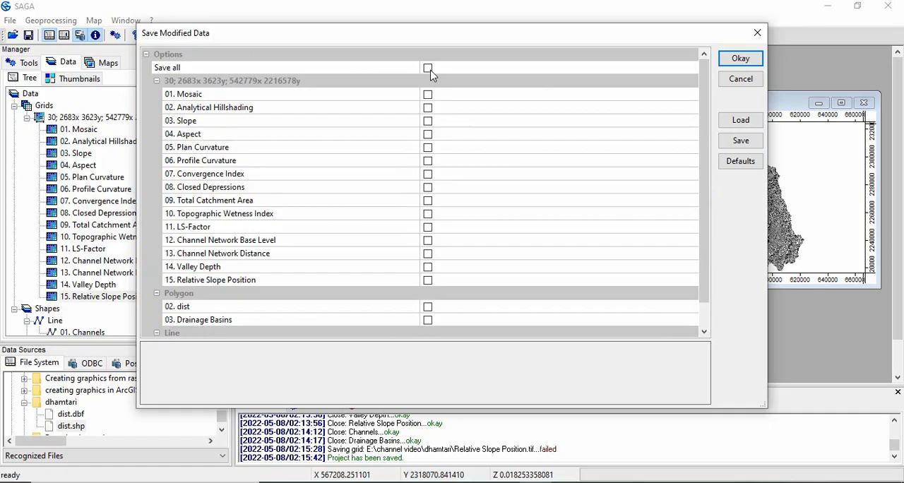
- Tick Save all, check the Mosaic grid's temp saga path, and save every modified layer
{"action": "left_click", "coordinate": [428, 67]}
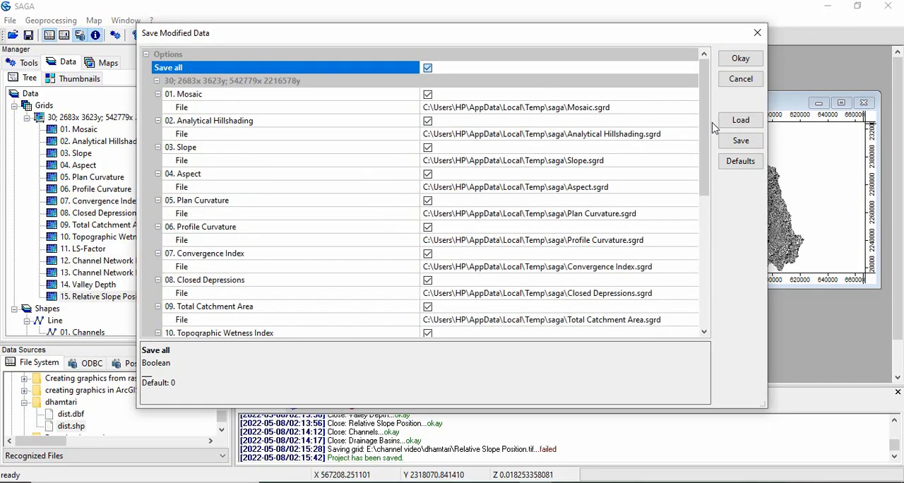
{"action": "scroll", "scroll_direction": "down", "scroll_amount": 3}
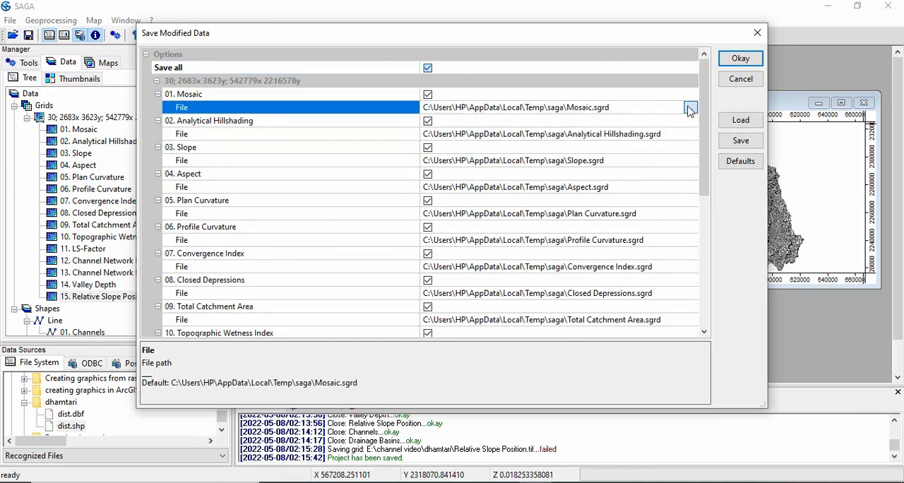
{"action": "left_click", "coordinate": [690, 108]}
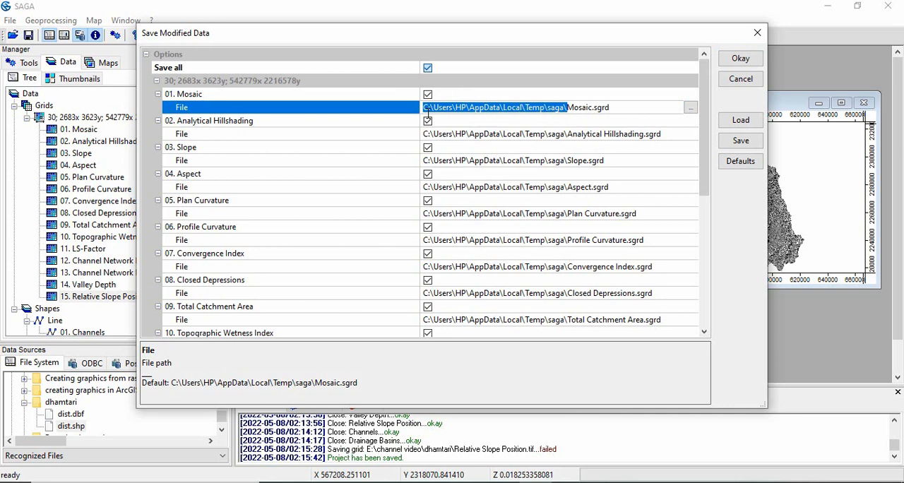
{"action": "left_click", "coordinate": [182, 134]}
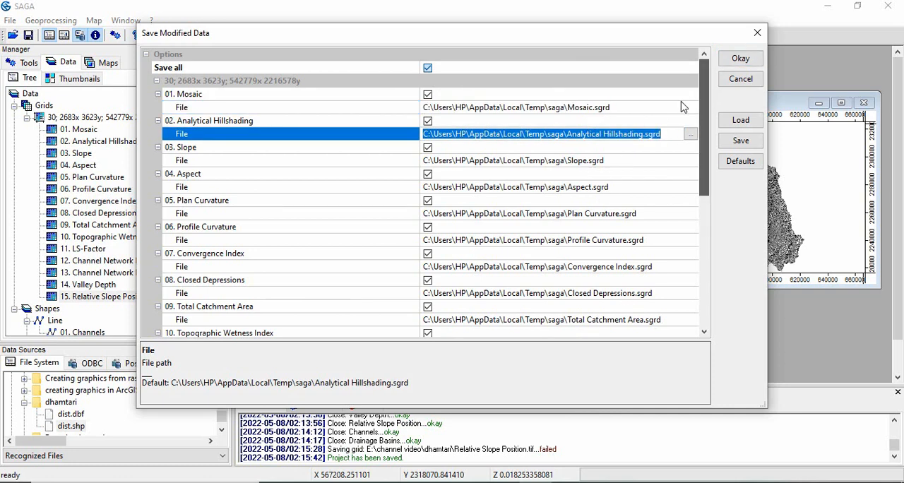
{"action": "mouse_move", "coordinate": [478, 102]}
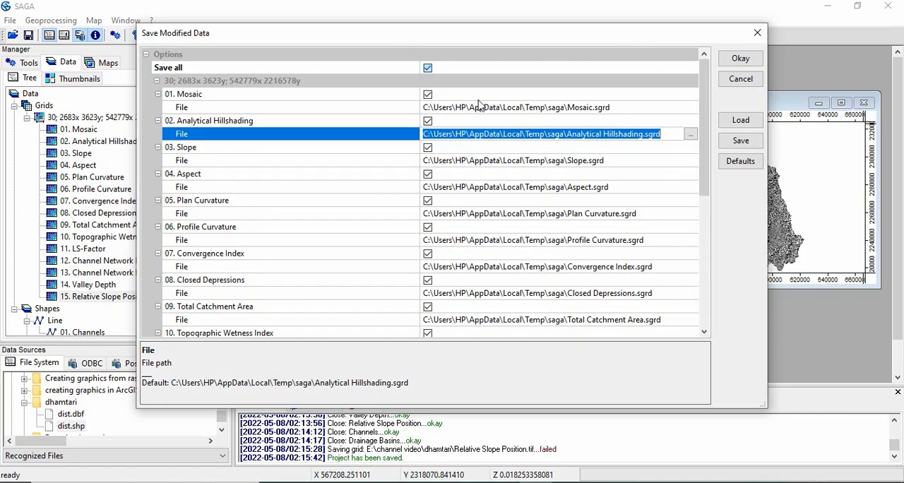
{"action": "mouse_move", "coordinate": [535, 297]}
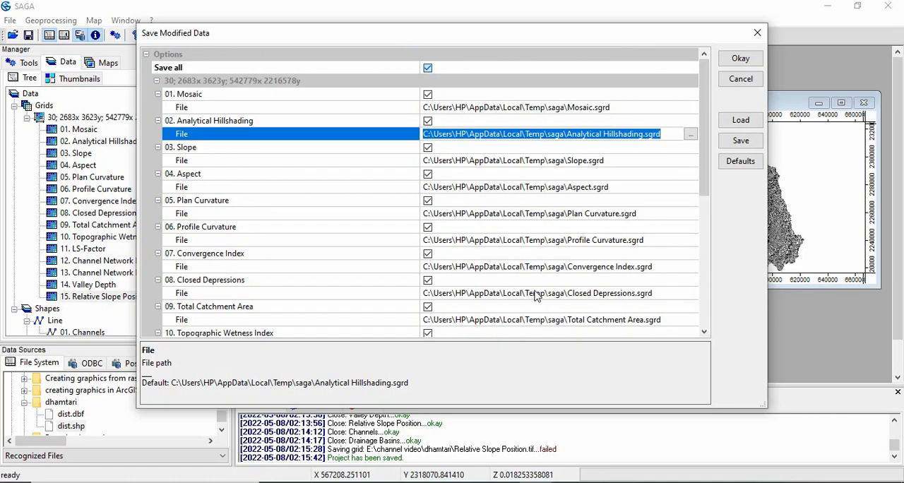
{"action": "mouse_move", "coordinate": [603, 227]}
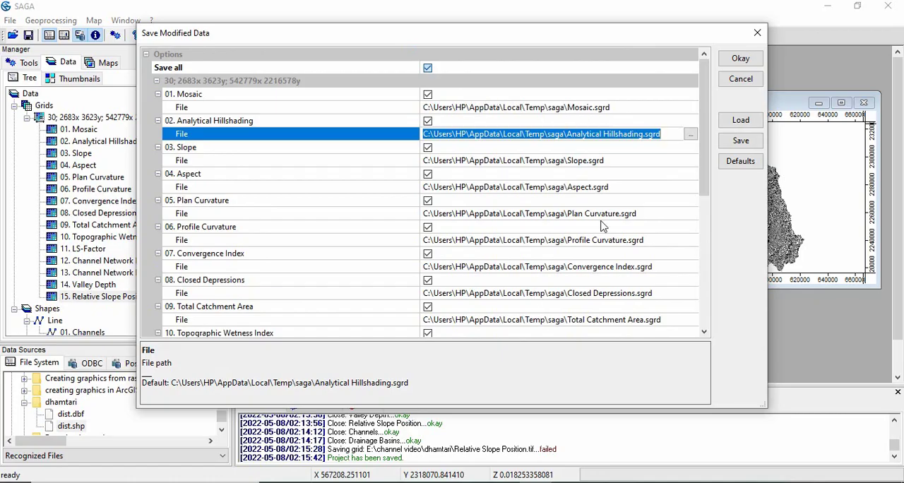
{"action": "mouse_move", "coordinate": [740, 58]}
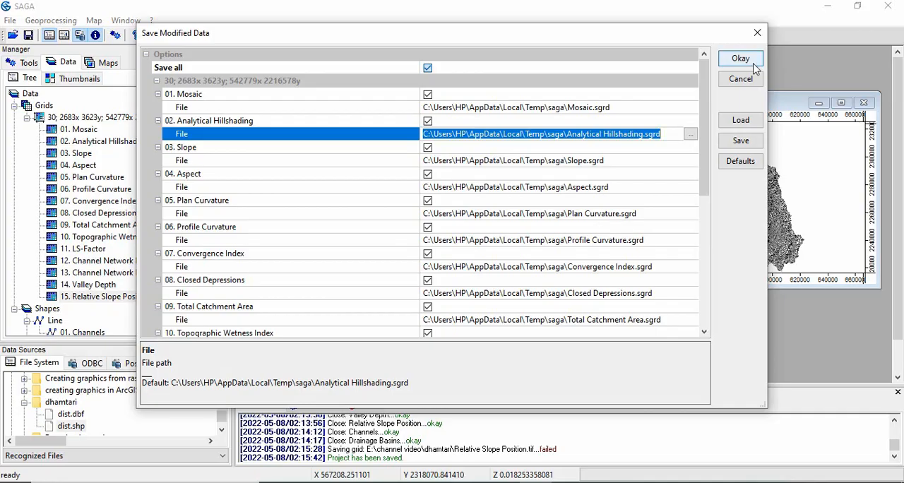
{"action": "left_click", "coordinate": [740, 58]}
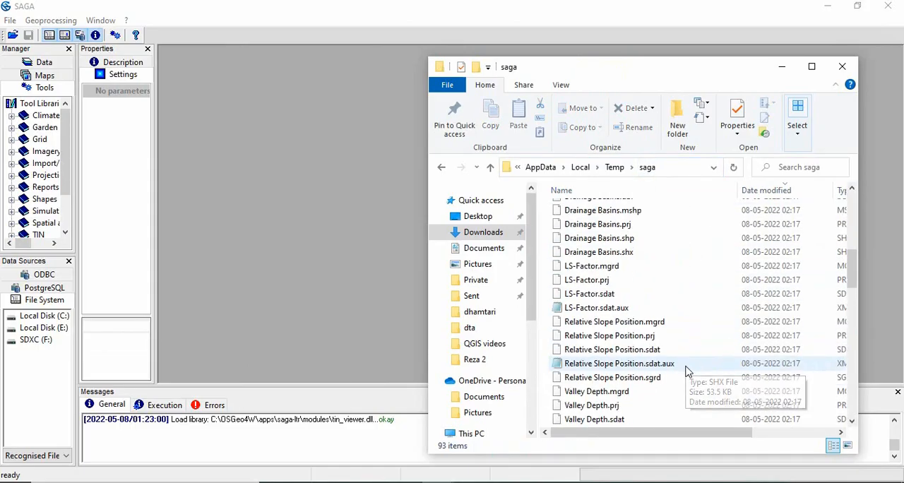
- Scroll through the saved terrain layer files in the AppData\Local\Temp\saga folder
{"action": "scroll", "scroll_direction": "down", "scroll_amount": 3}
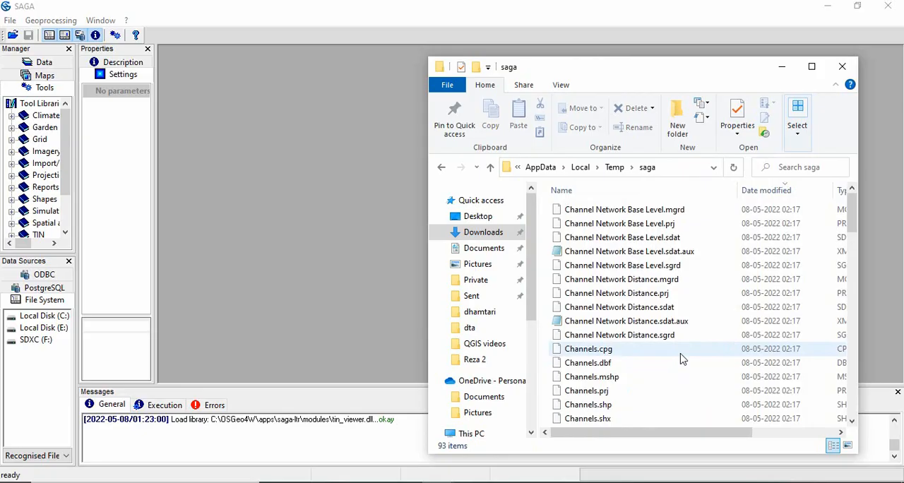
{"action": "scroll", "scroll_direction": "down", "scroll_amount": 3}
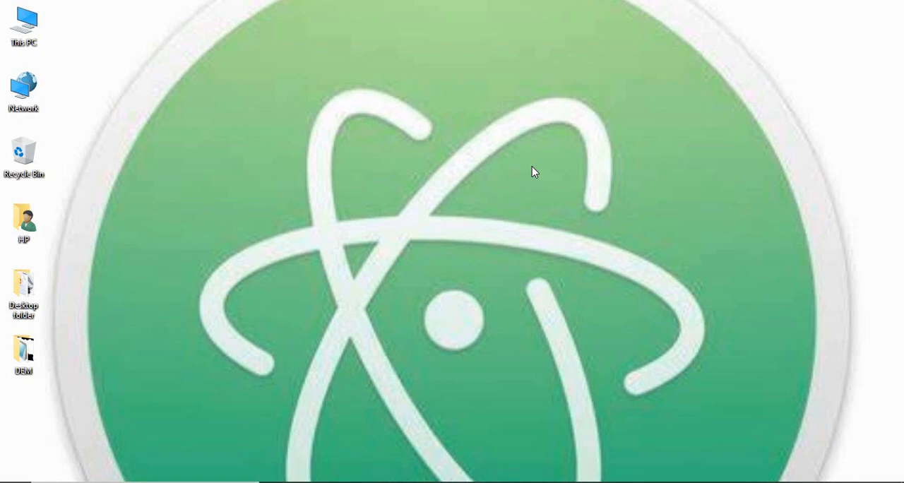
{"action": "mouse_move", "coordinate": [530, 171]}
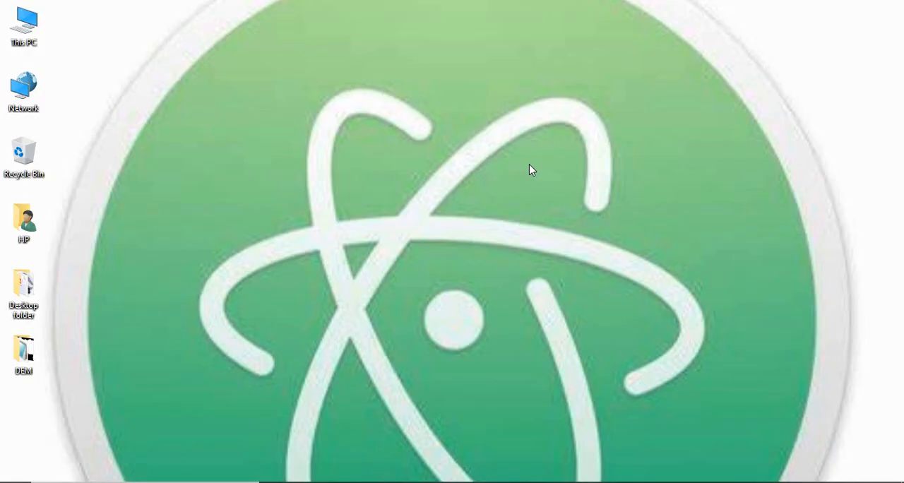
{"action": "mouse_move", "coordinate": [719, 450]}
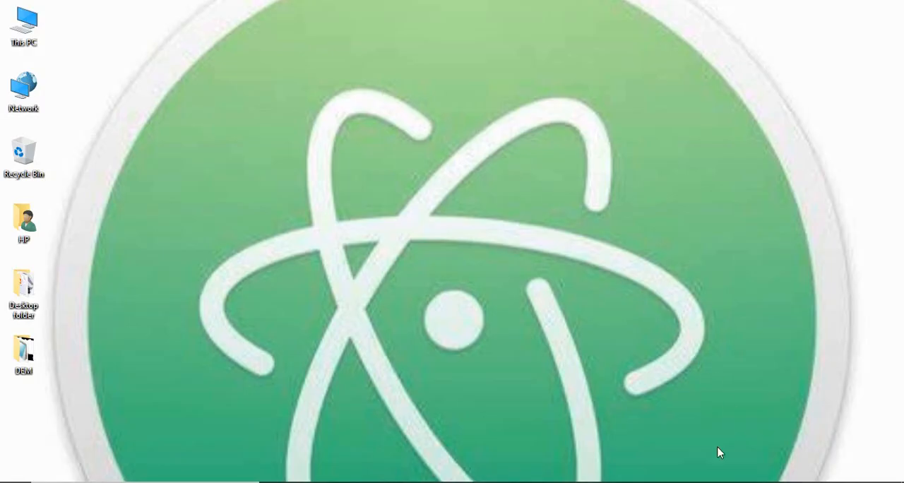